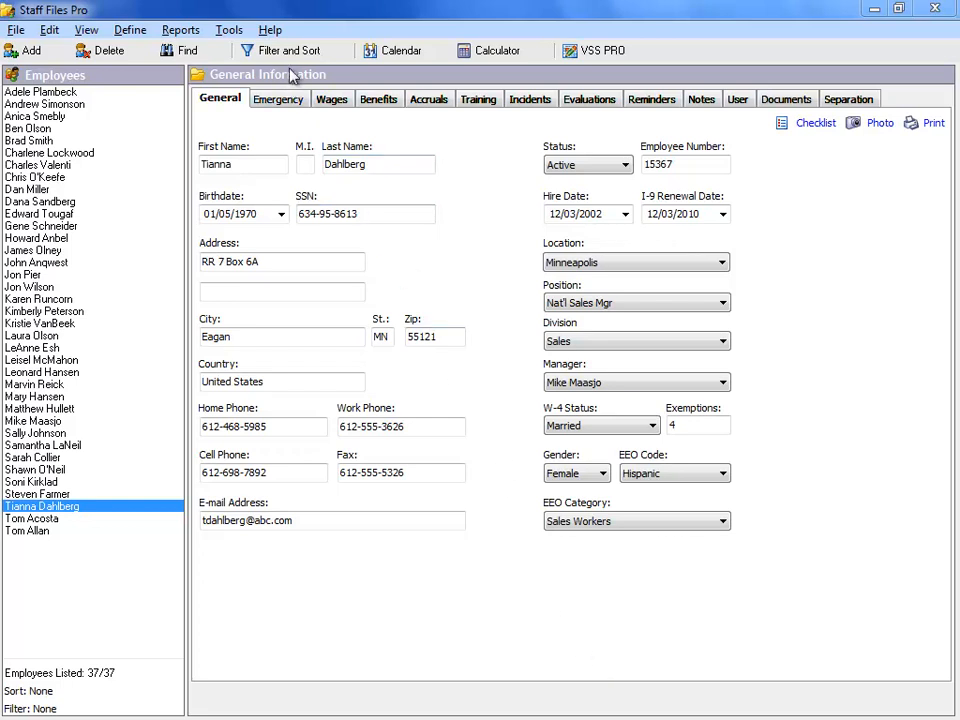
- Filter the employee list to Active Employees and sort it by Last Name (33 of 37 shown)
left_click(86, 30)
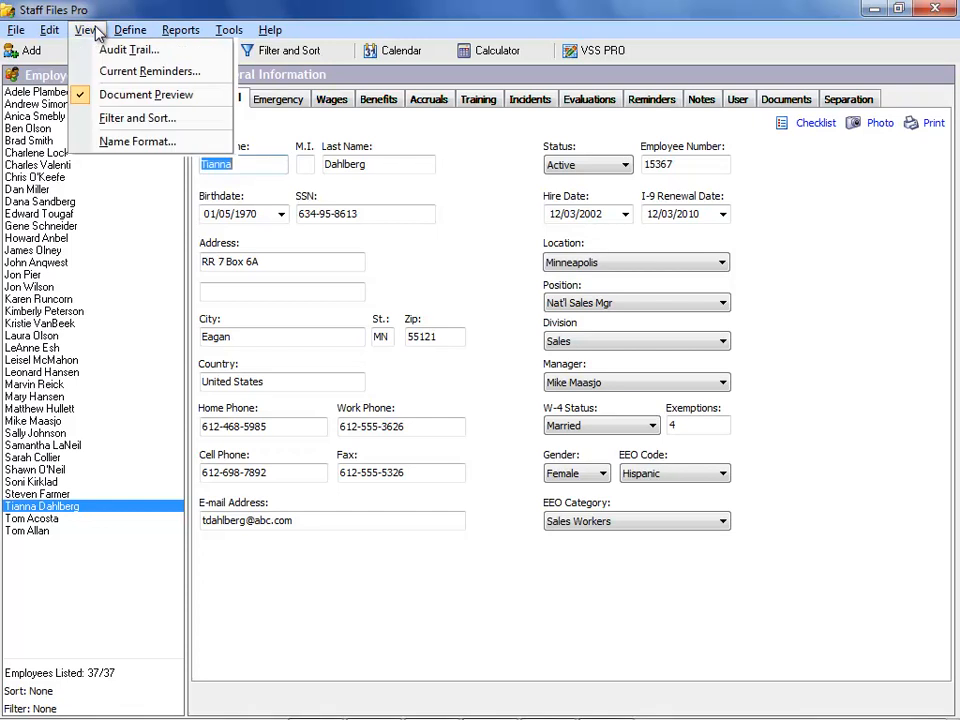
left_click(136, 118)
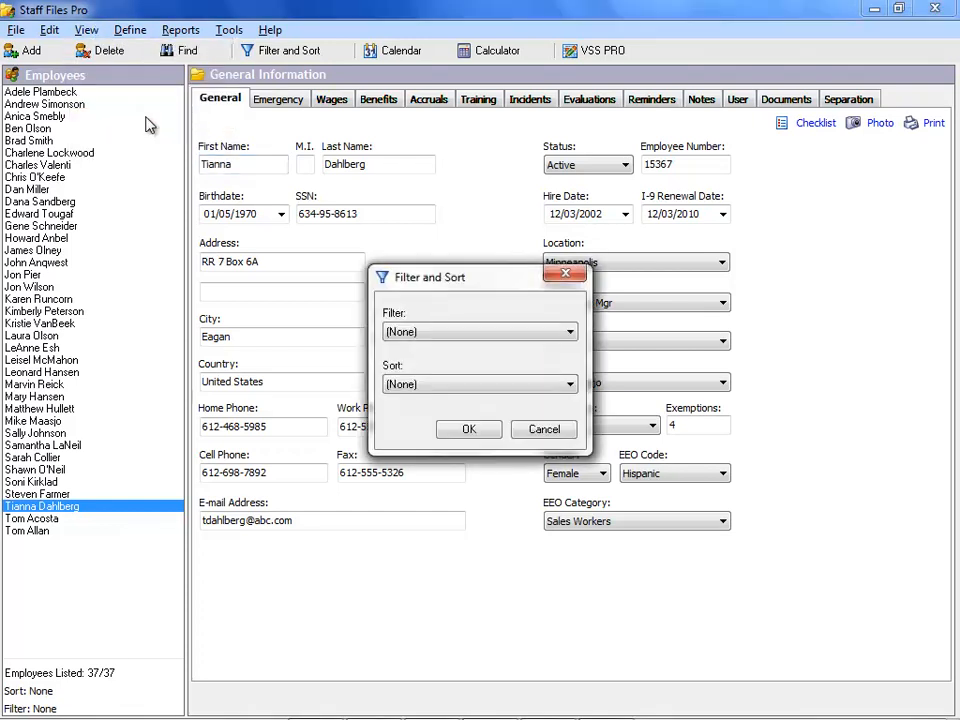
left_click(570, 332)
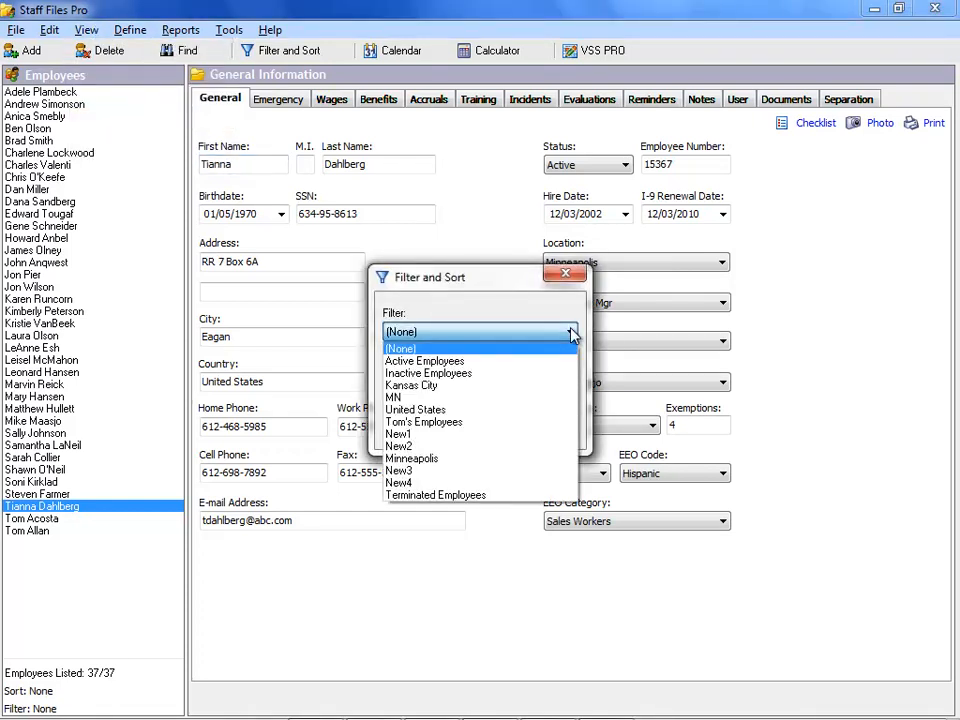
mouse_move(424, 360)
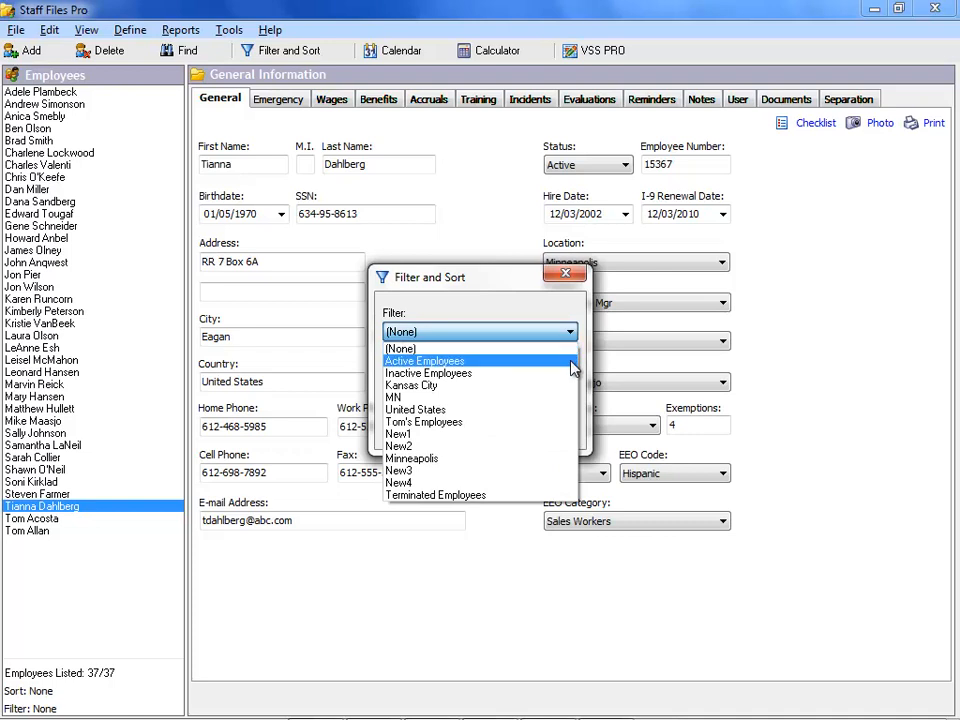
left_click(424, 360)
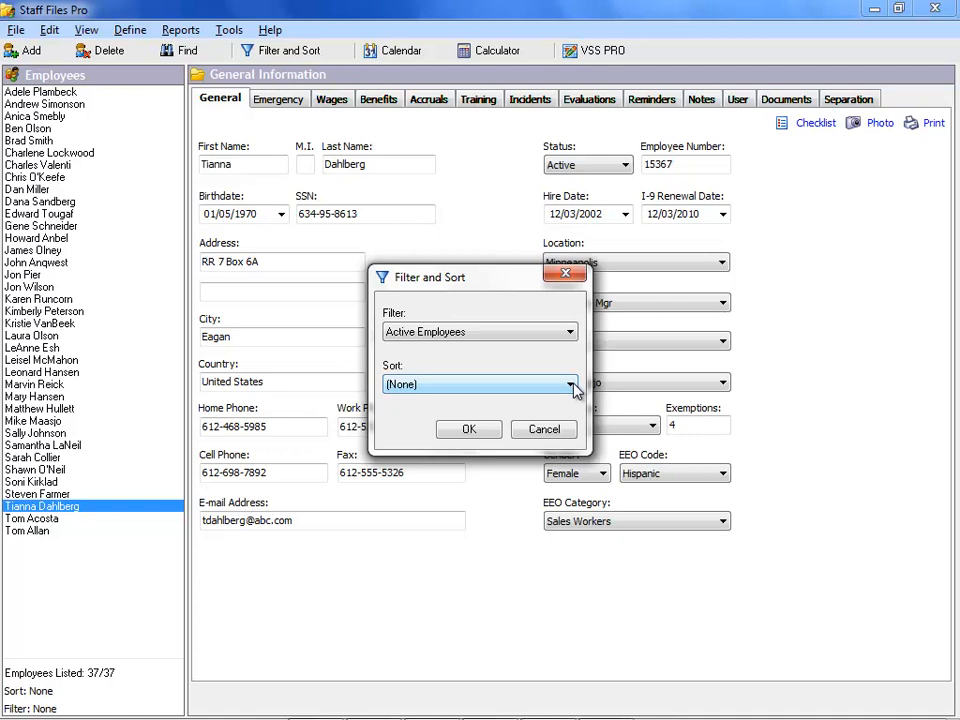
left_click(572, 384)
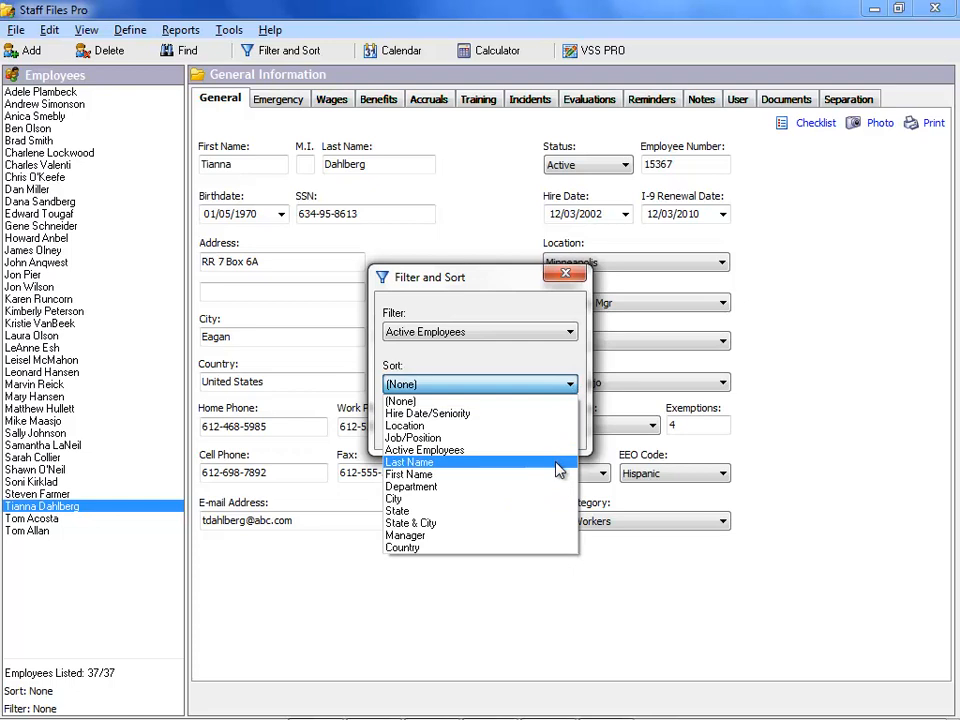
left_click(408, 460)
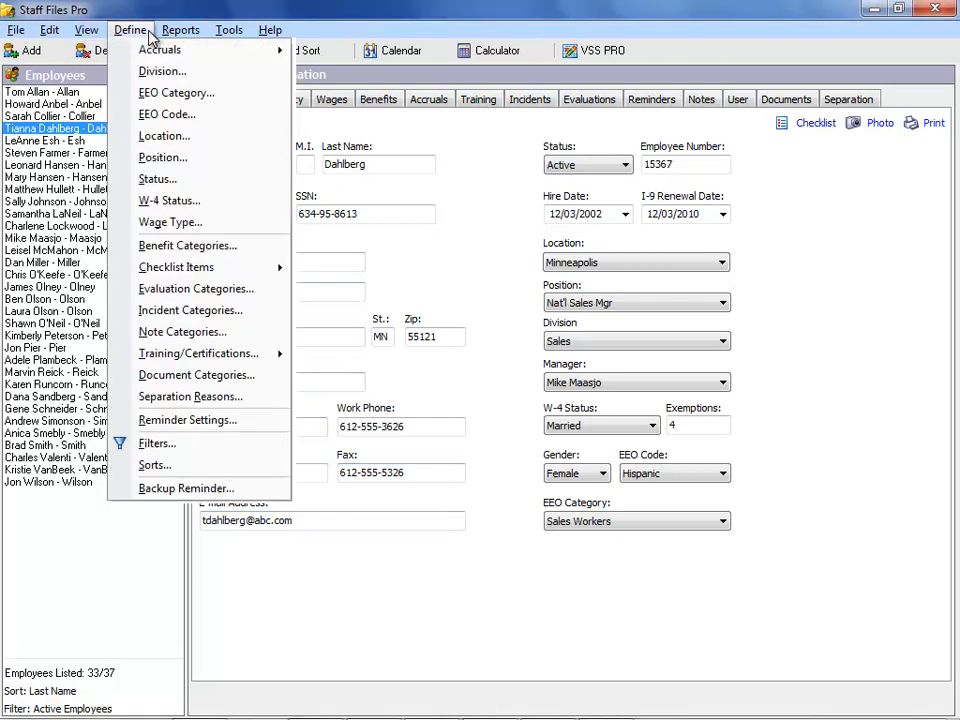
- Create custom filter New6 with the criterion Division equals Marketing
left_click(156, 444)
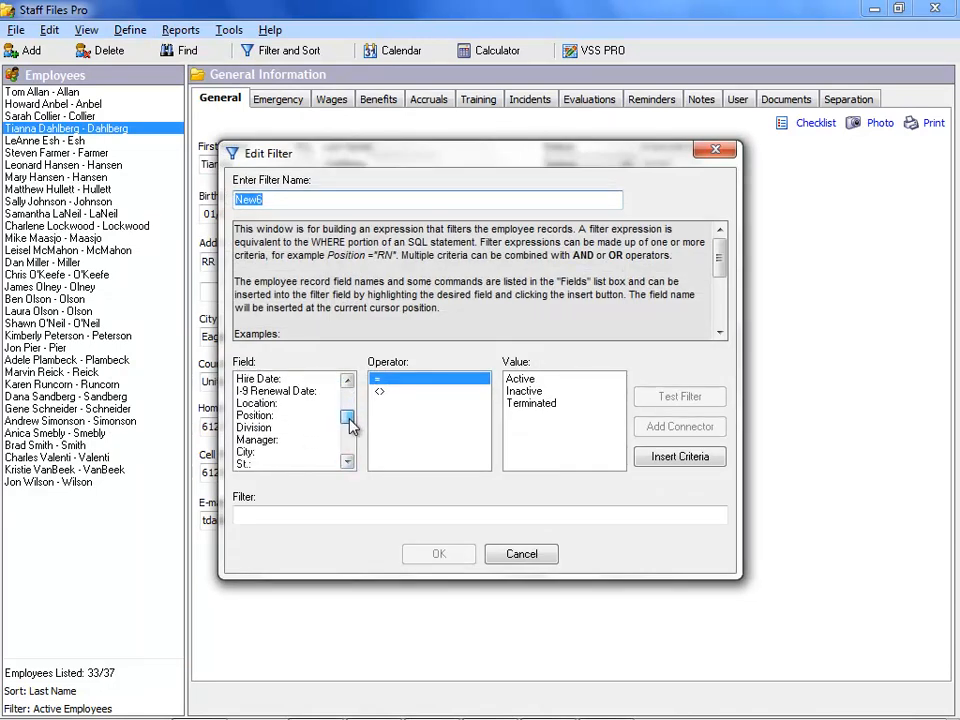
left_click(254, 428)
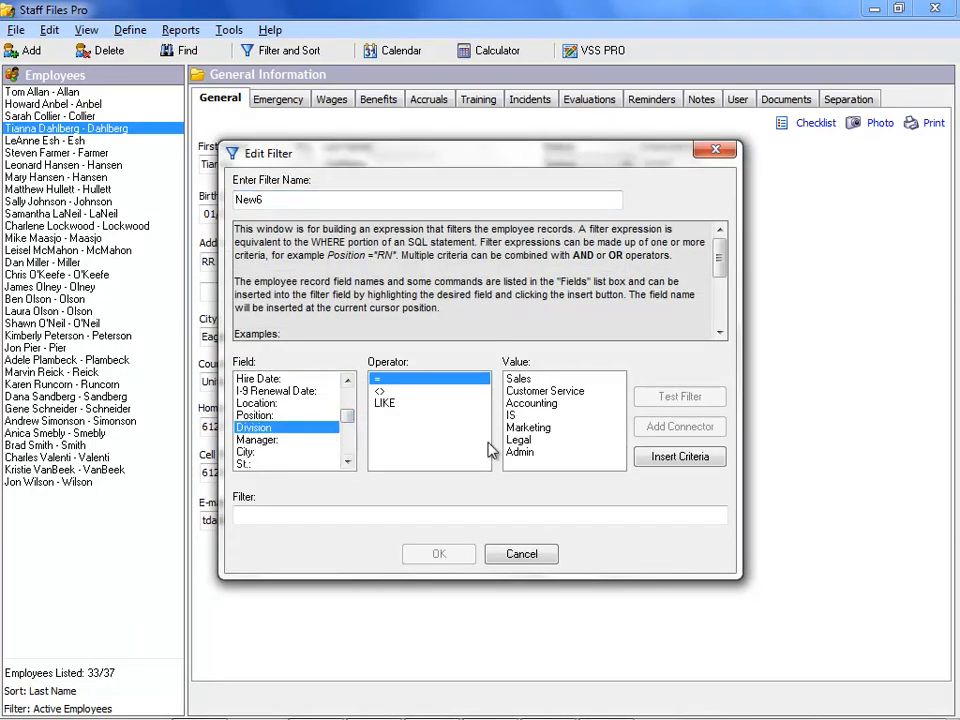
left_click(528, 428)
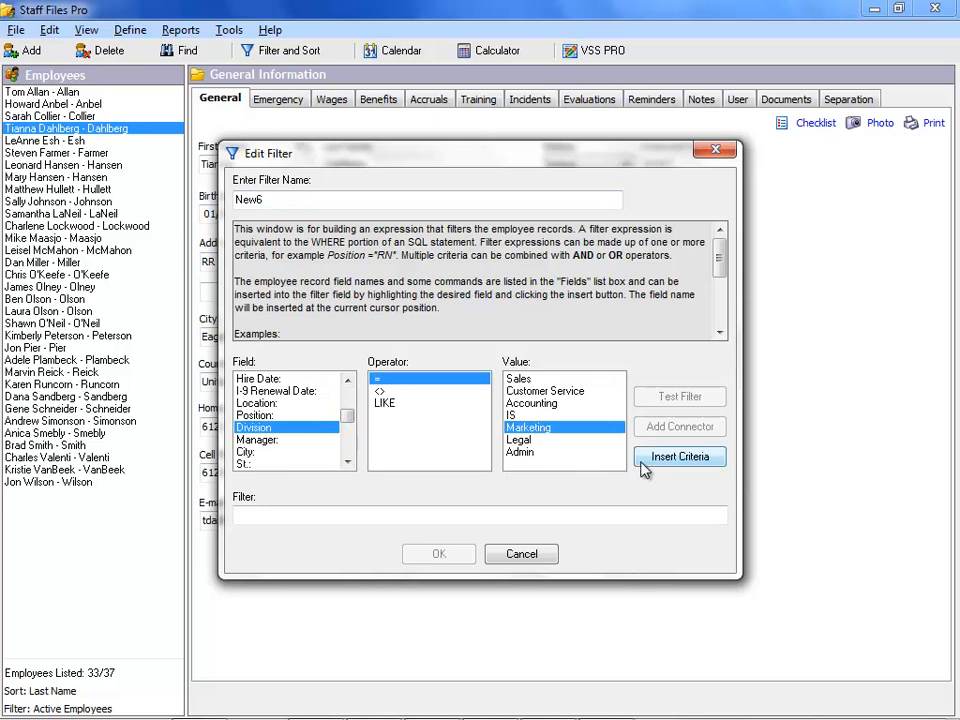
left_click(680, 456)
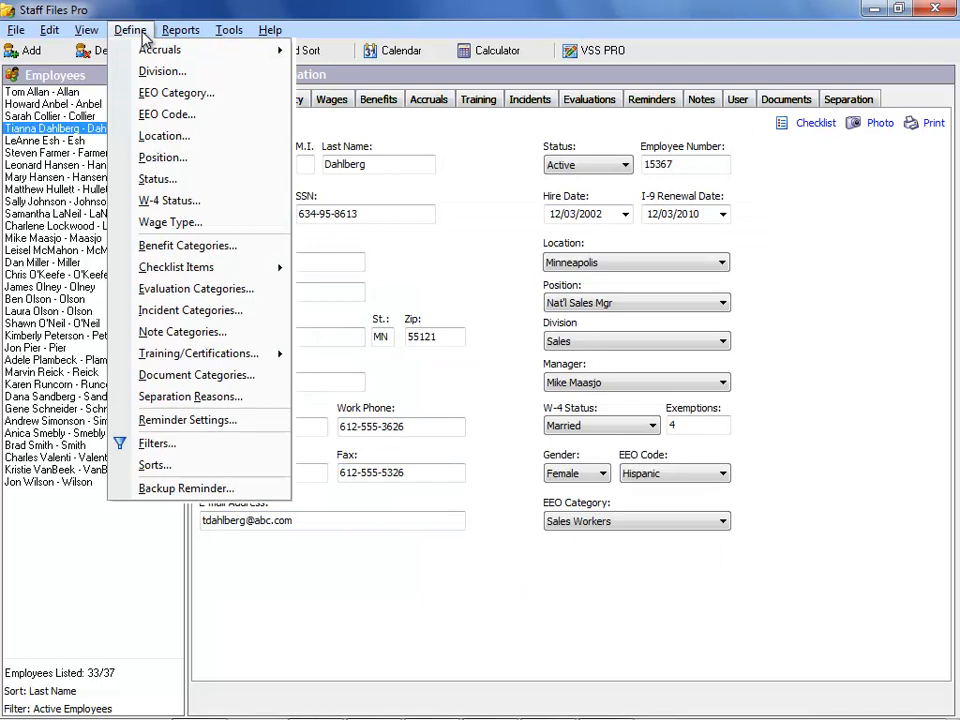
left_click(156, 464)
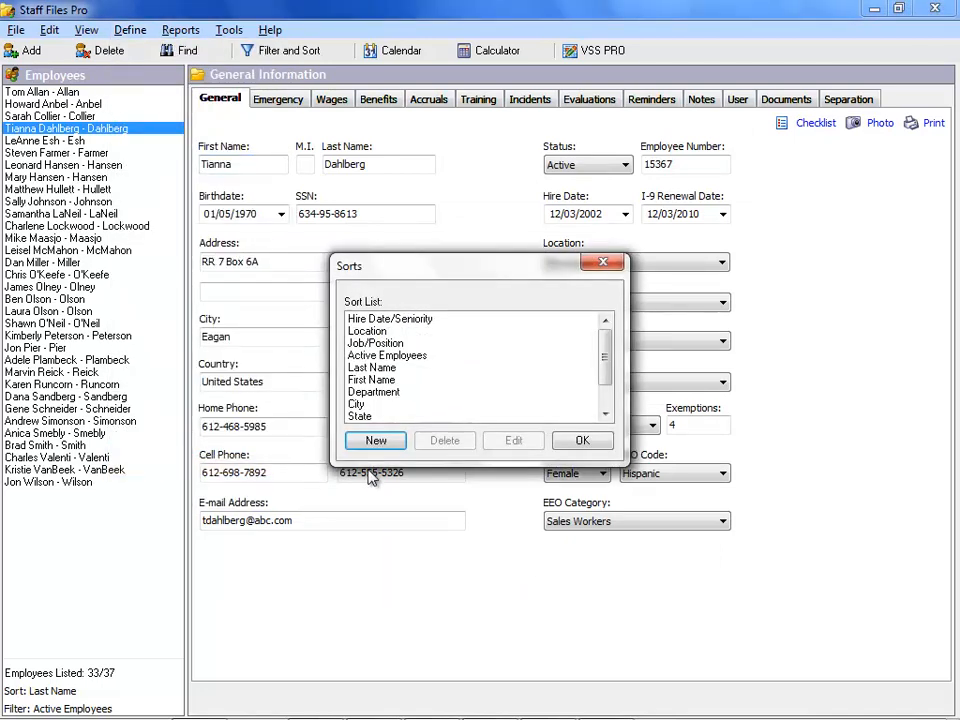
left_click(376, 442)
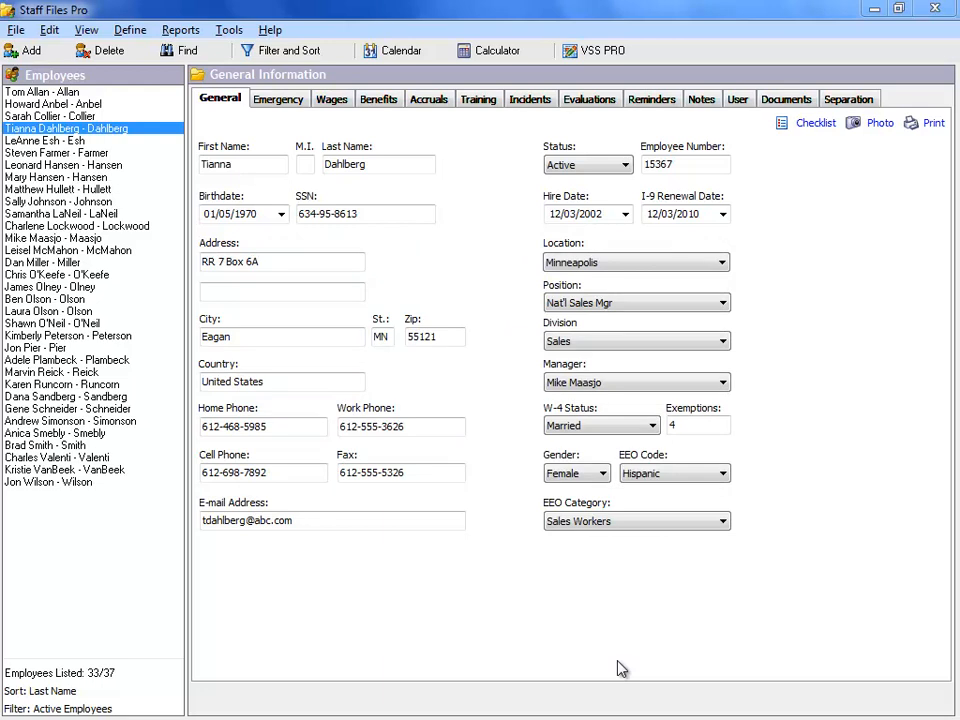
mouse_move(180, 30)
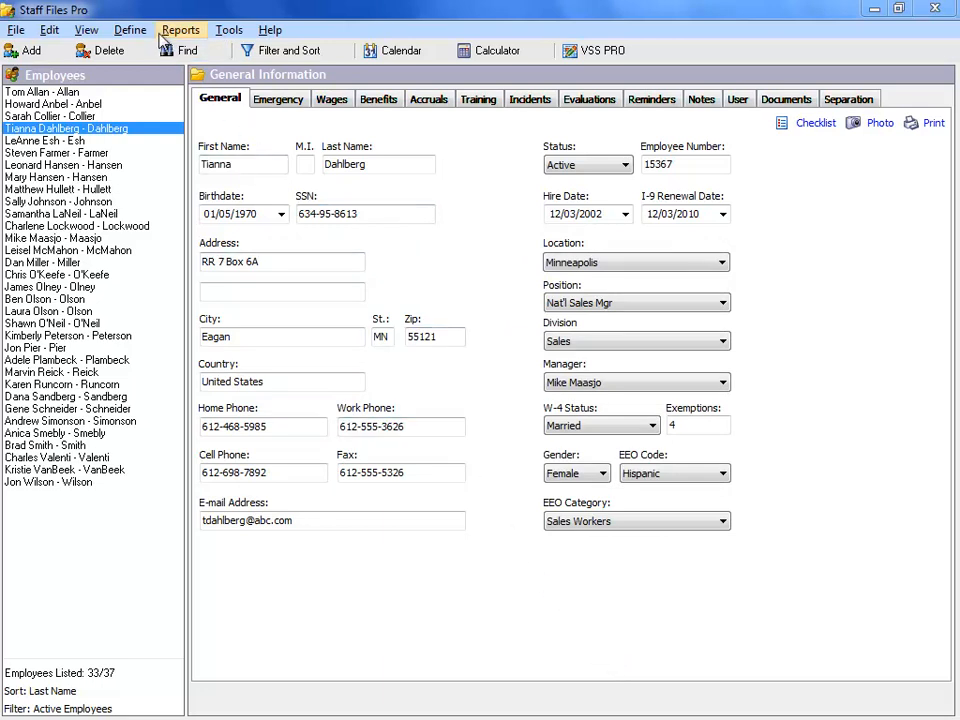
left_click(180, 30)
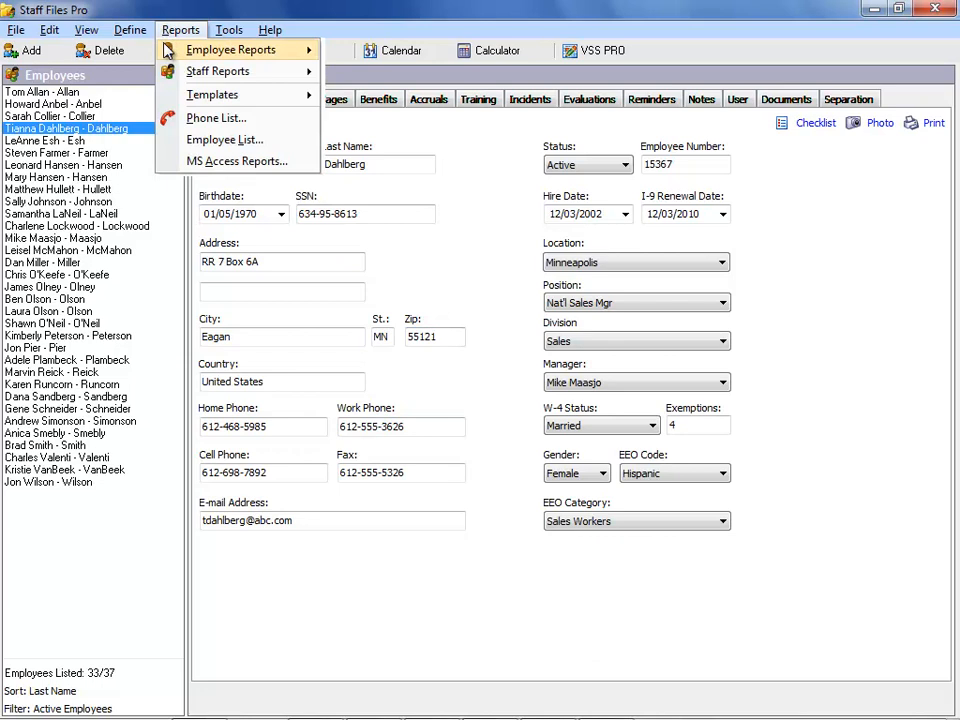
left_click(216, 72)
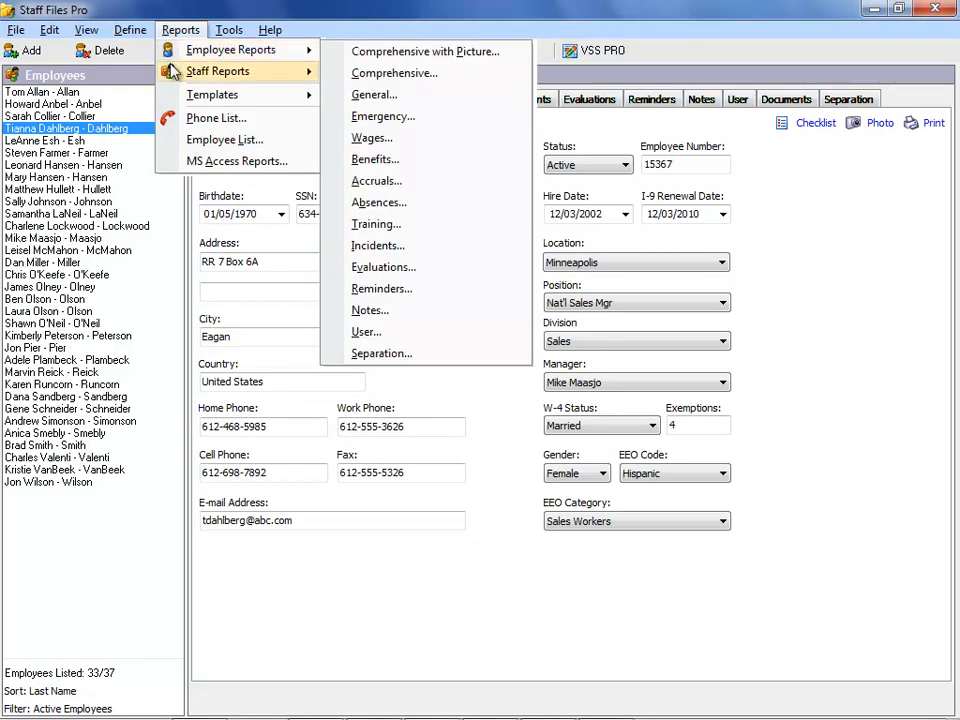
left_click(218, 72)
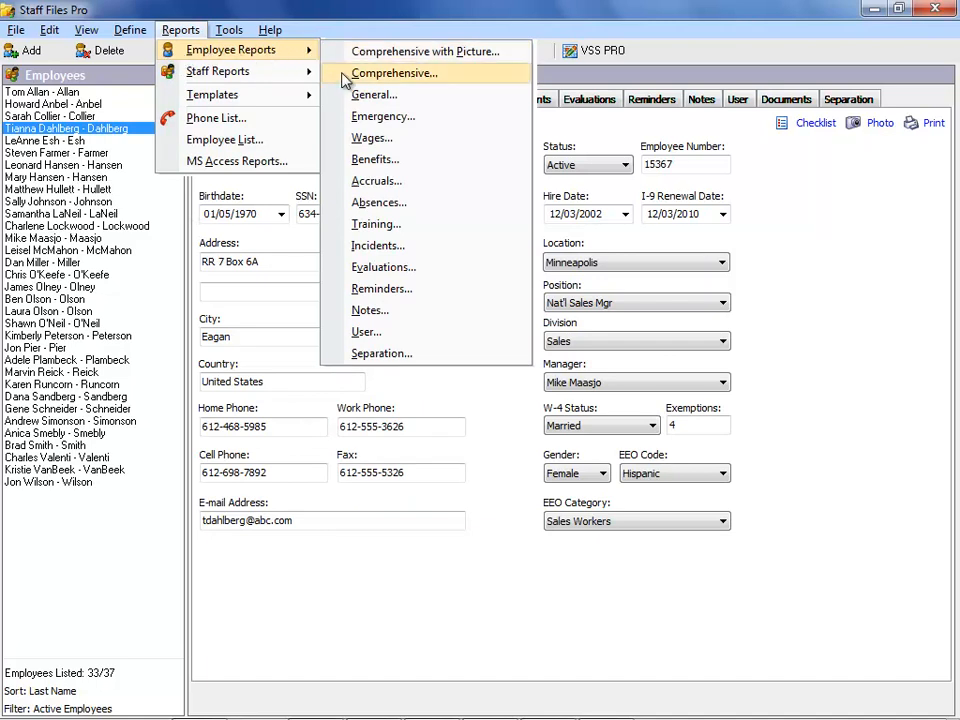
left_click(394, 72)
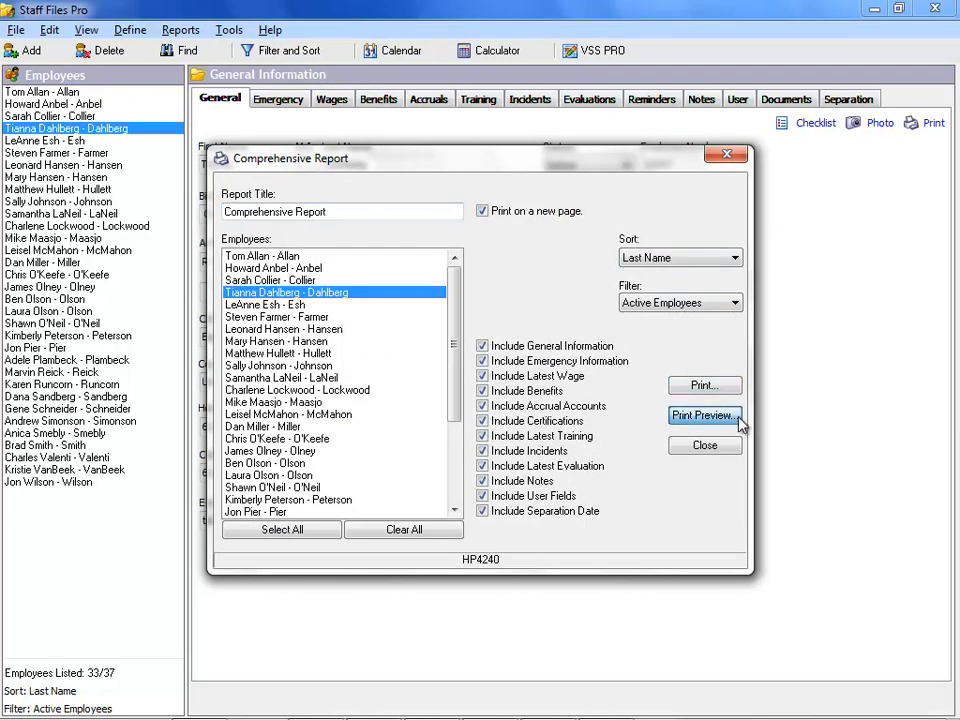
left_click(704, 414)
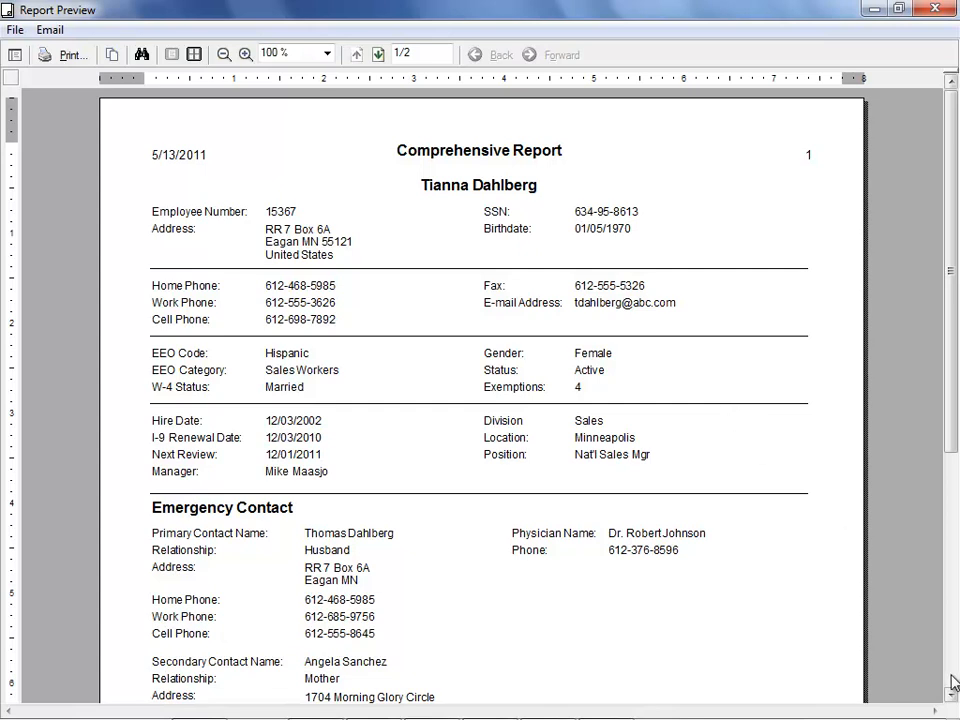
scroll("down", 3)
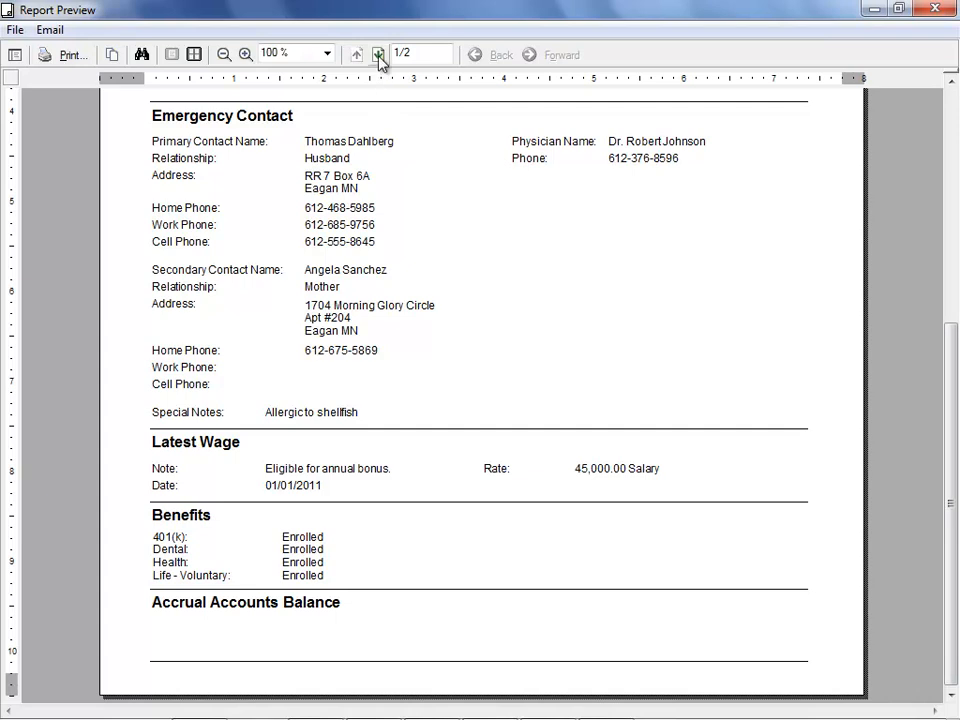
left_click(378, 56)
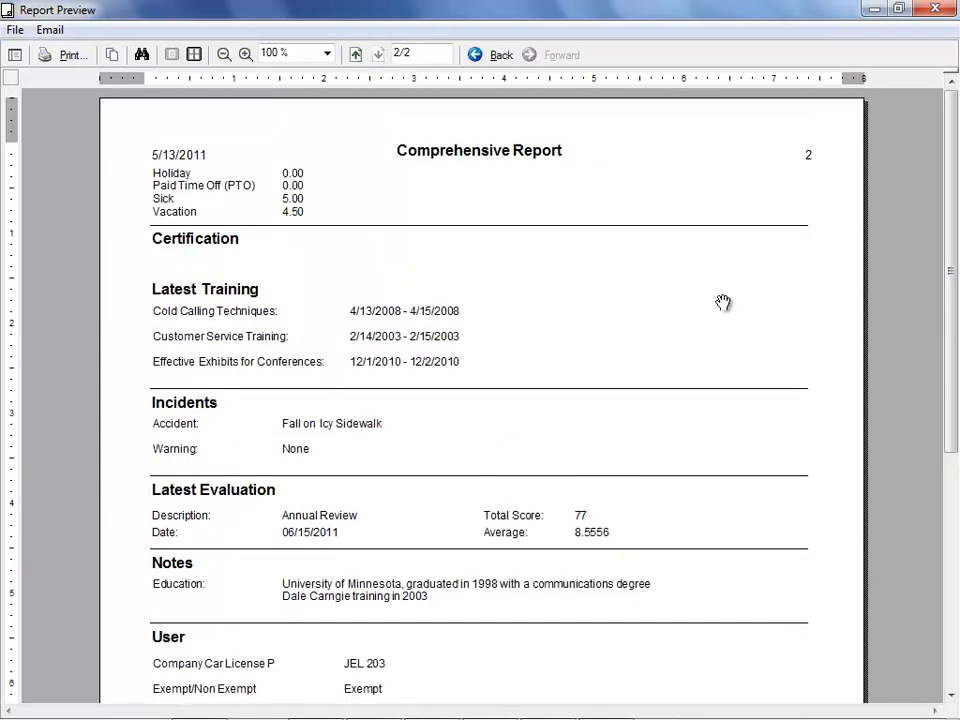
scroll("down", 3)
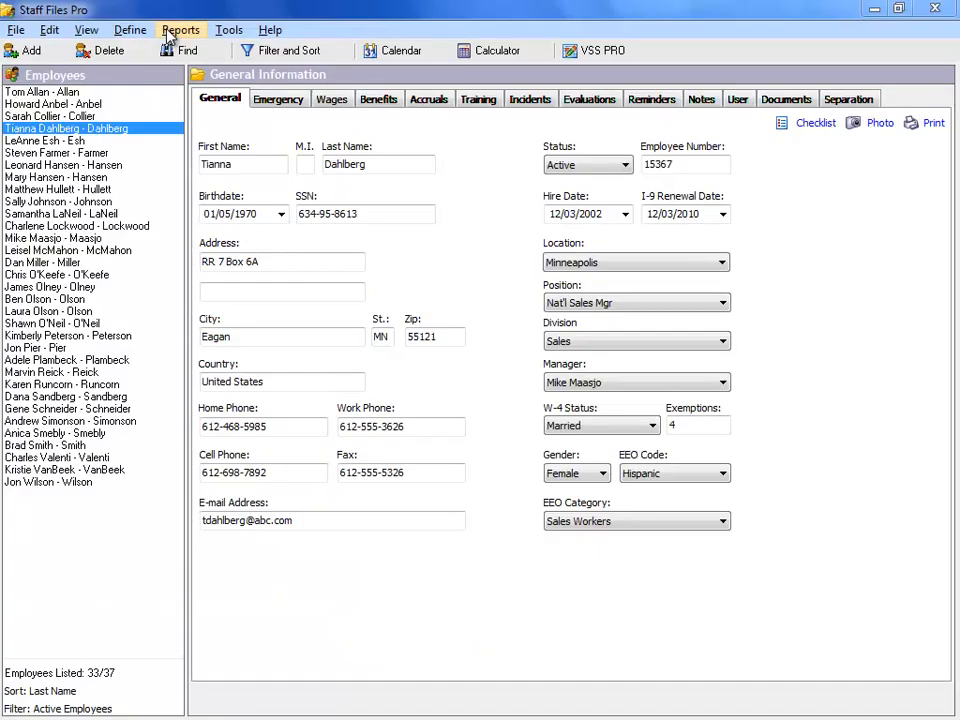
left_click(180, 30)
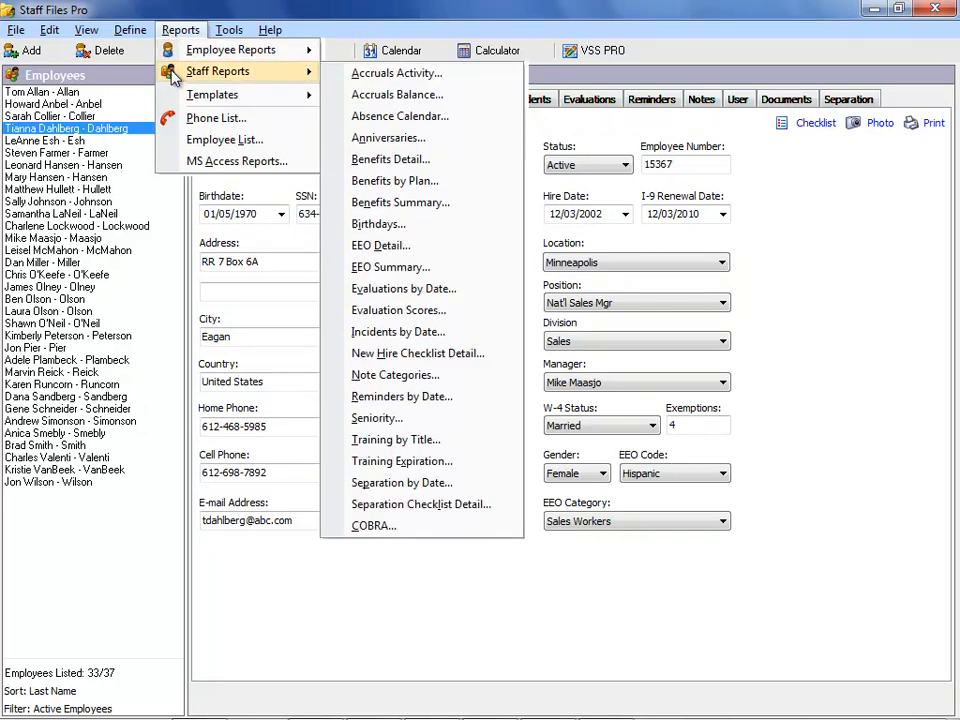
mouse_move(396, 94)
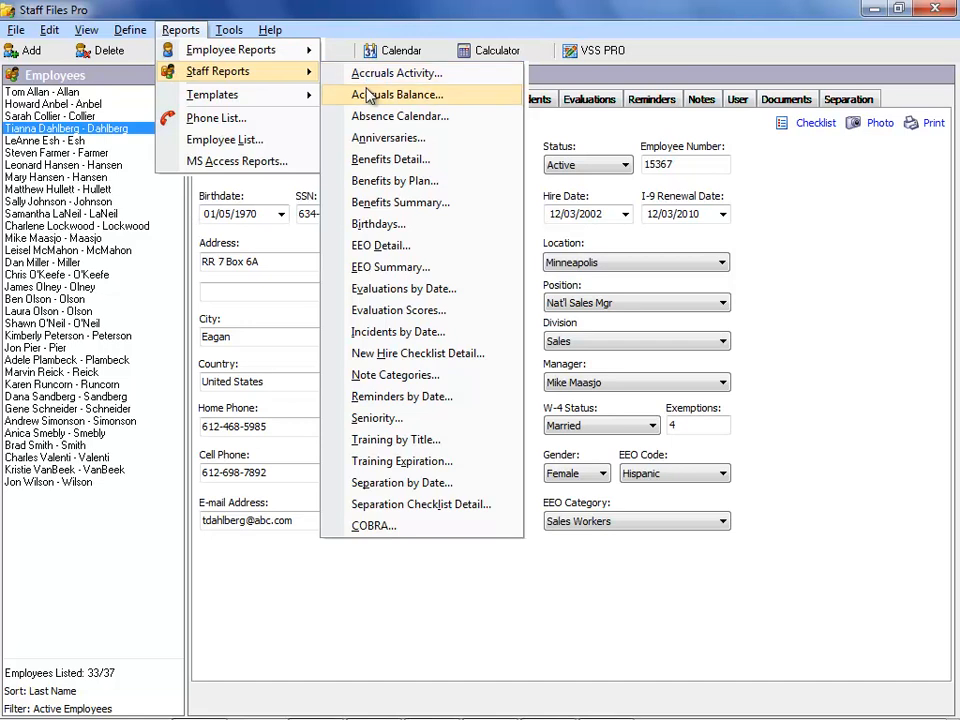
mouse_move(388, 136)
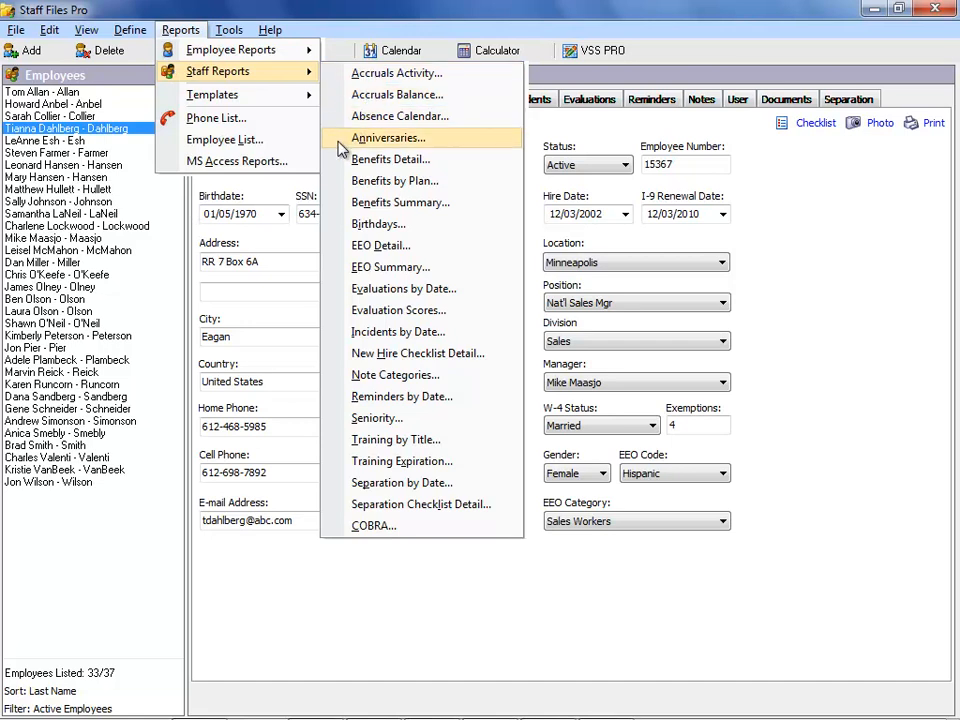
left_click(388, 136)
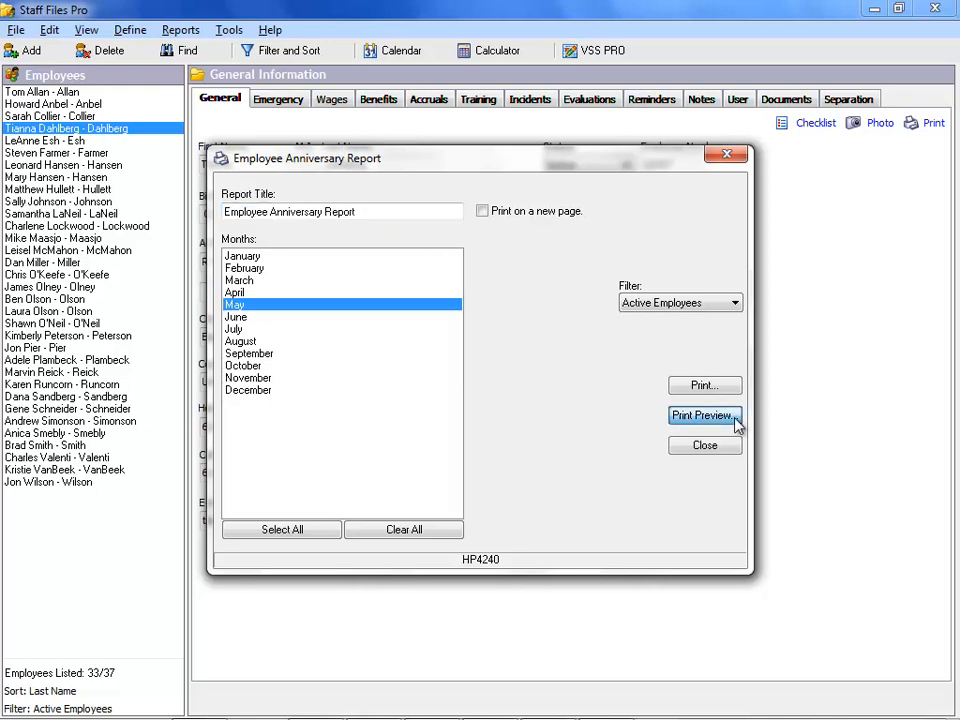
left_click(704, 414)
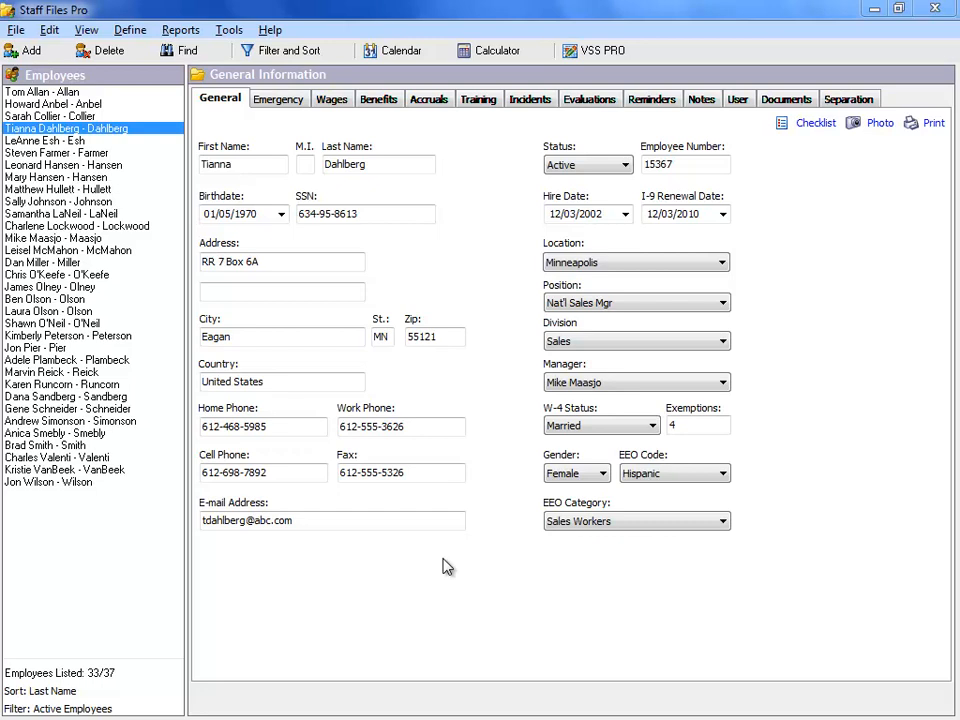
left_click(130, 30)
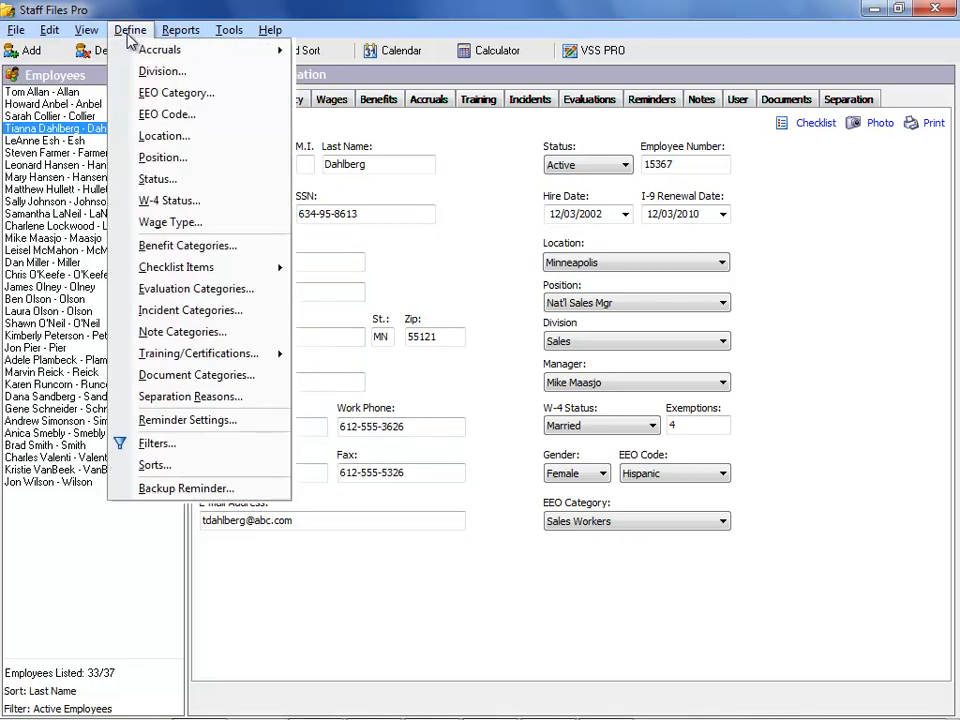
mouse_move(156, 178)
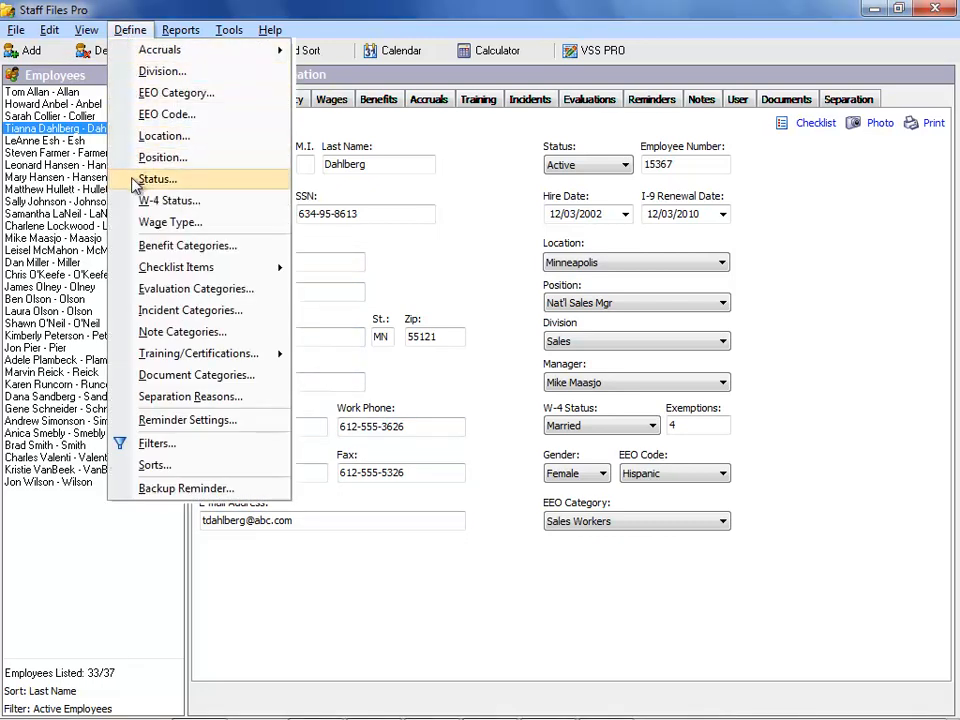
- In the Status definitions, mark Inactive and Terminated as hidden so only Active remains
left_click(156, 178)
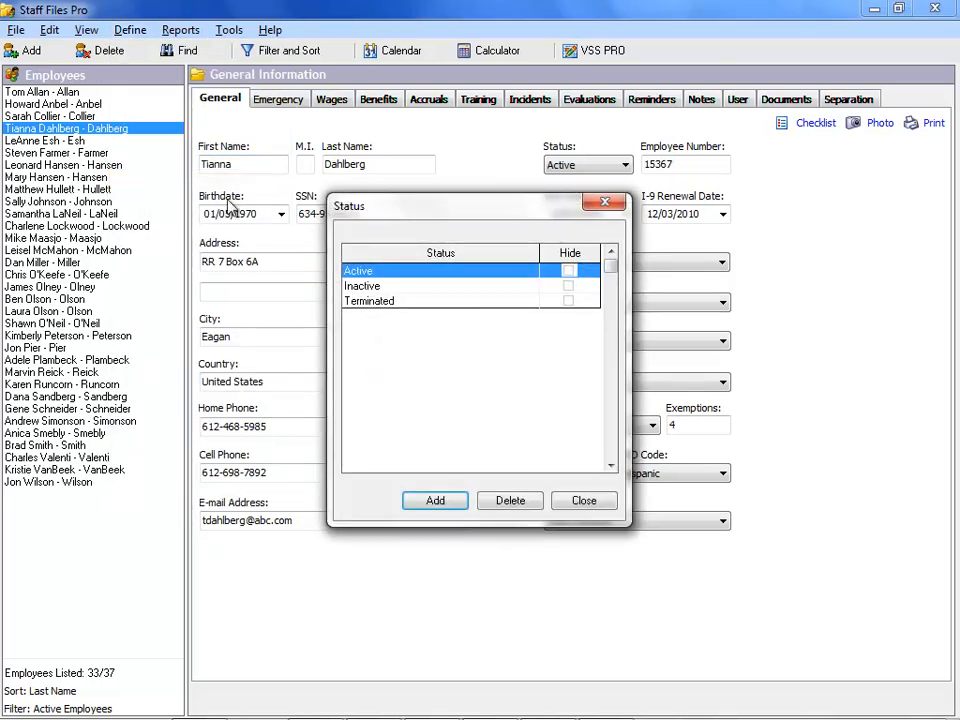
left_click(568, 290)
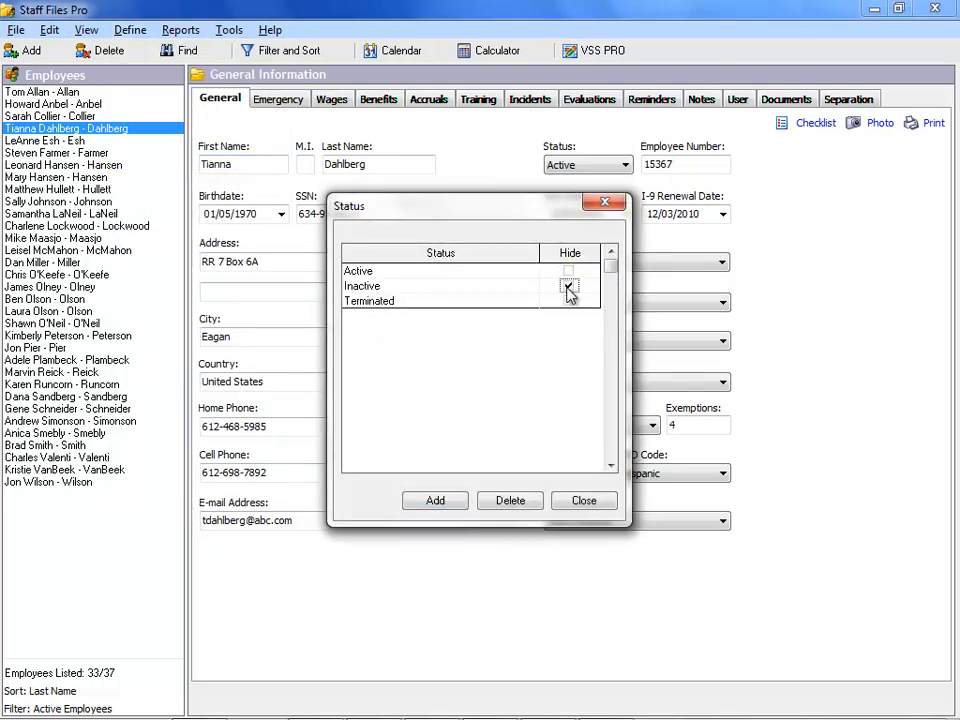
left_click(568, 300)
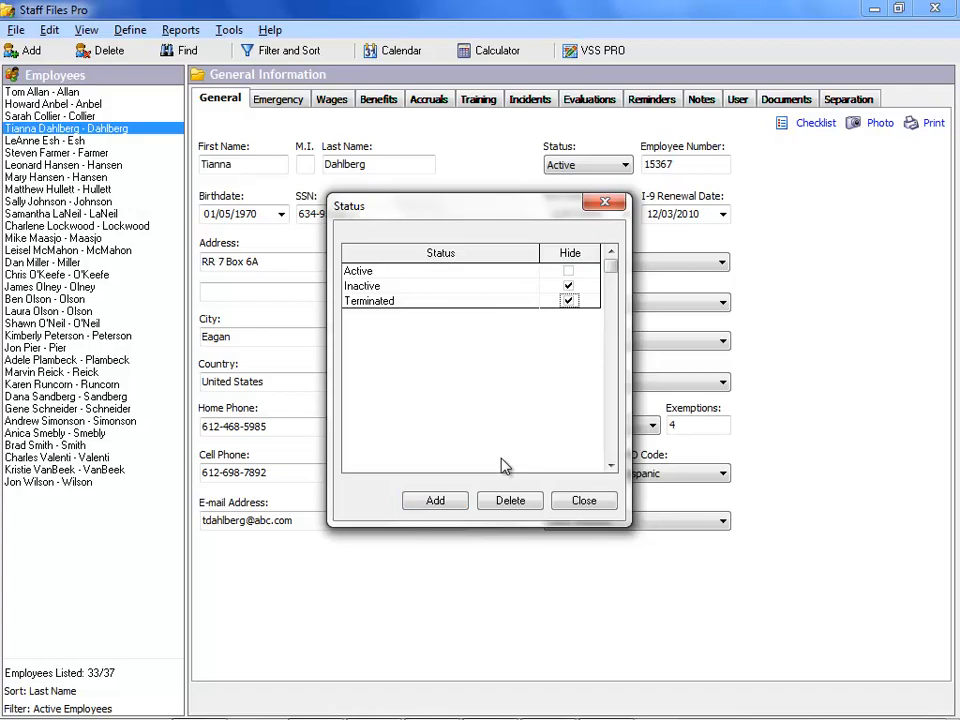